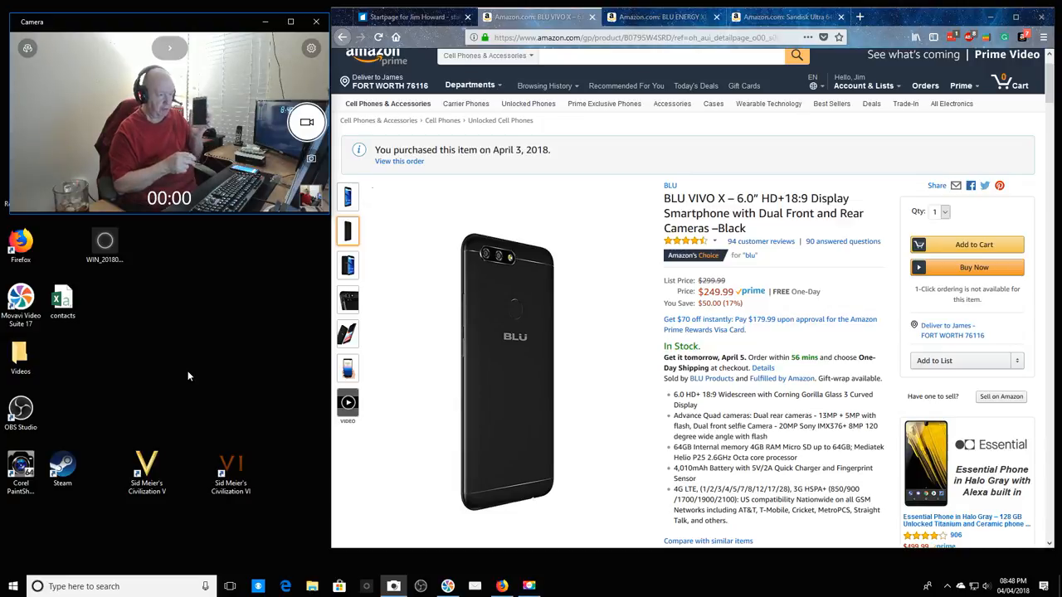
mouse_move(199, 497)
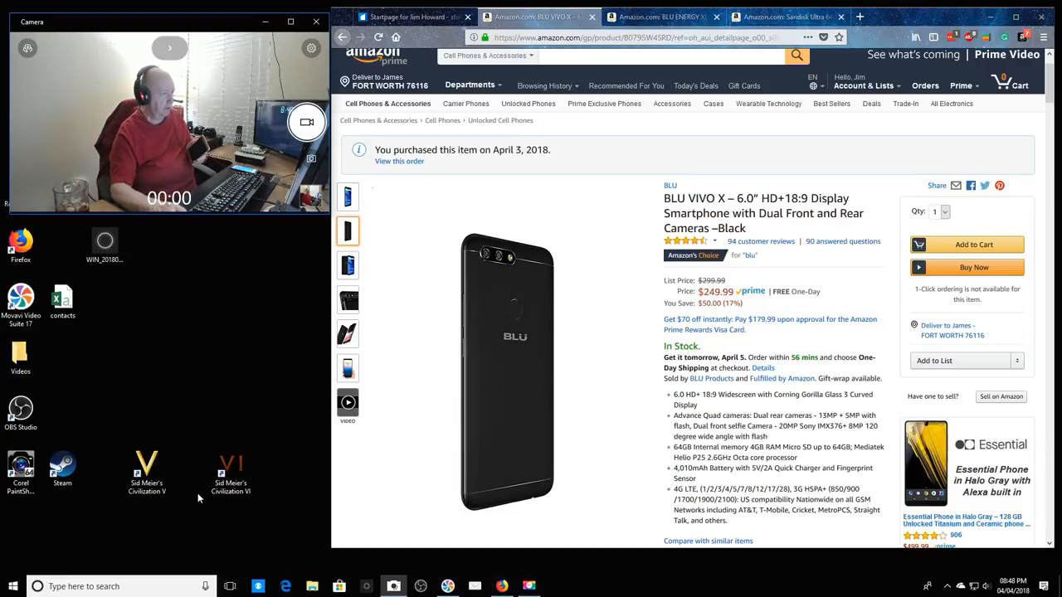
Show the sixth BLU VIVO X gallery photo, the phone held in a hand.
left_click(347, 367)
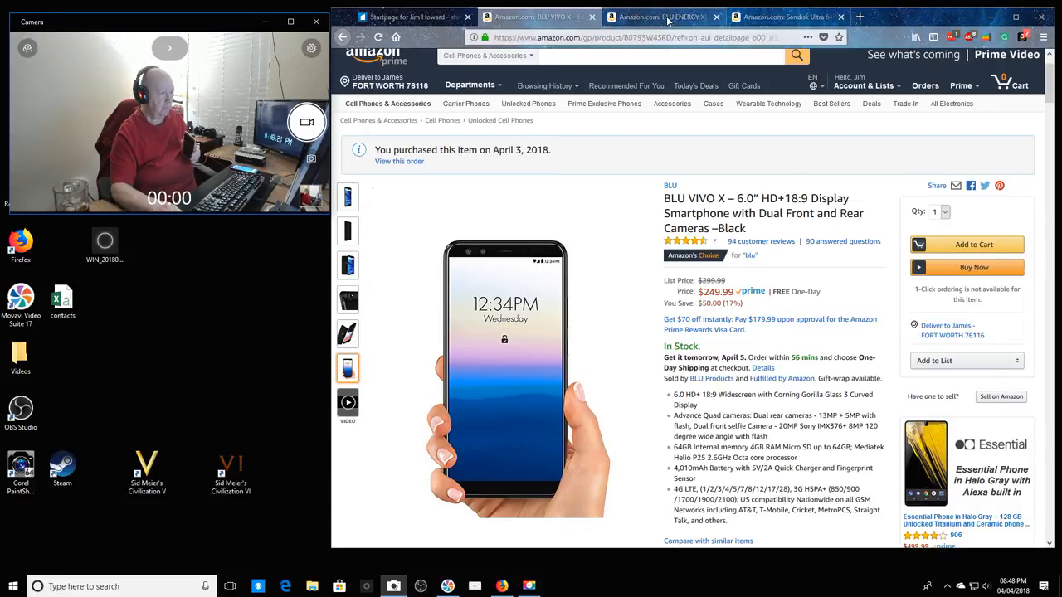
Switch to the gold BLU ENERGY XL 5,000mAh product tab priced at $199.99.
left_click(655, 16)
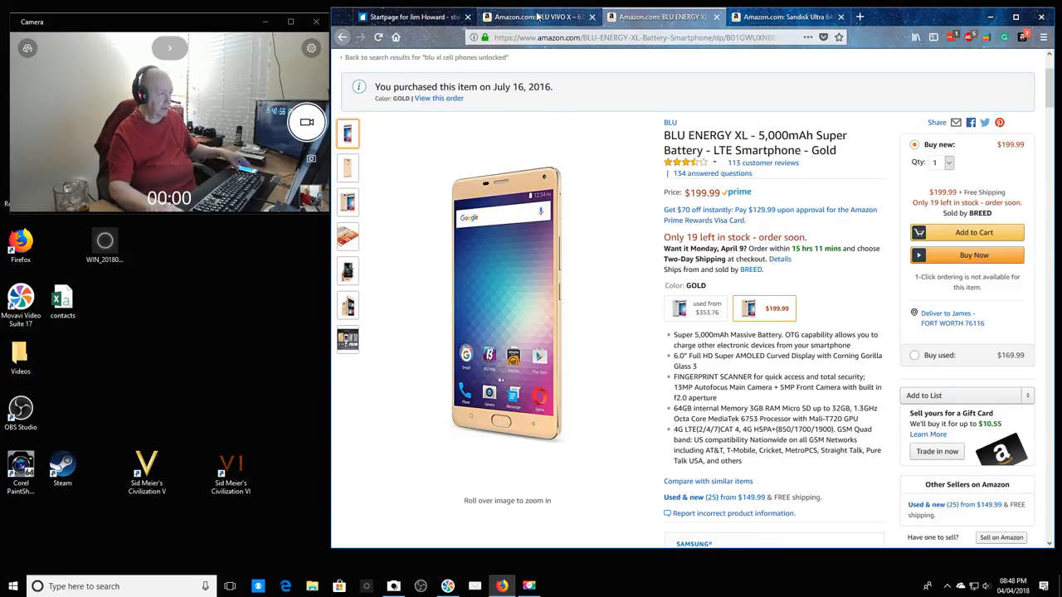
Switch back to the BLU VIVO X product tab priced at $249.99.
left_click(539, 17)
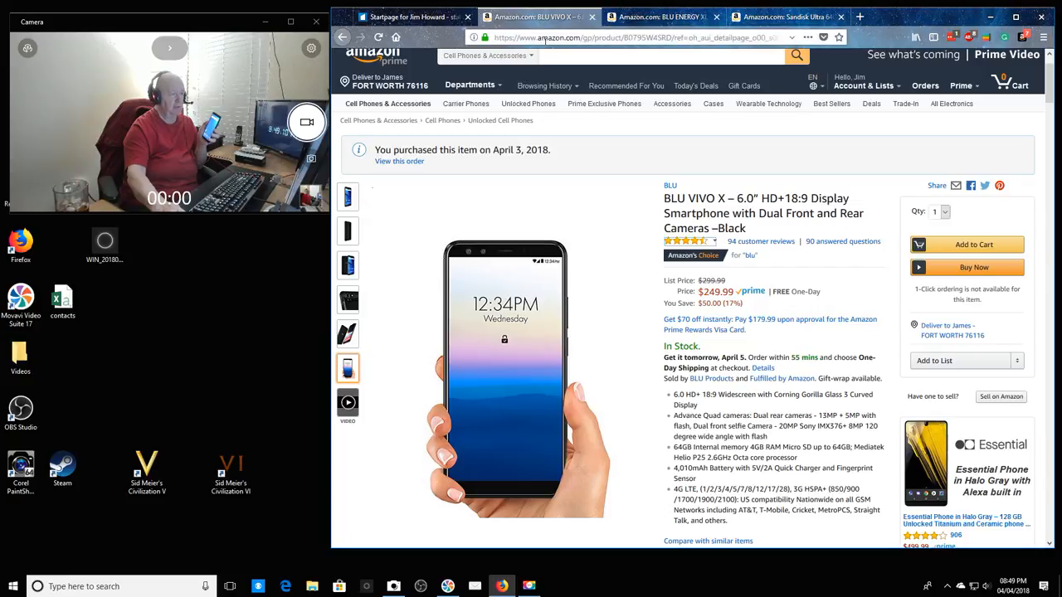
mouse_move(574, 210)
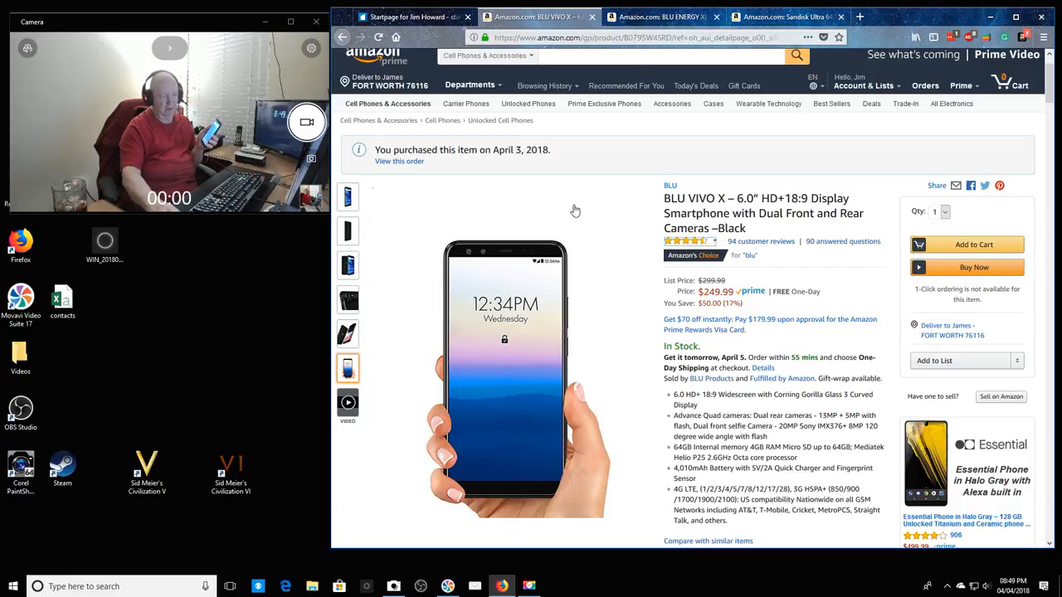
mouse_move(836, 309)
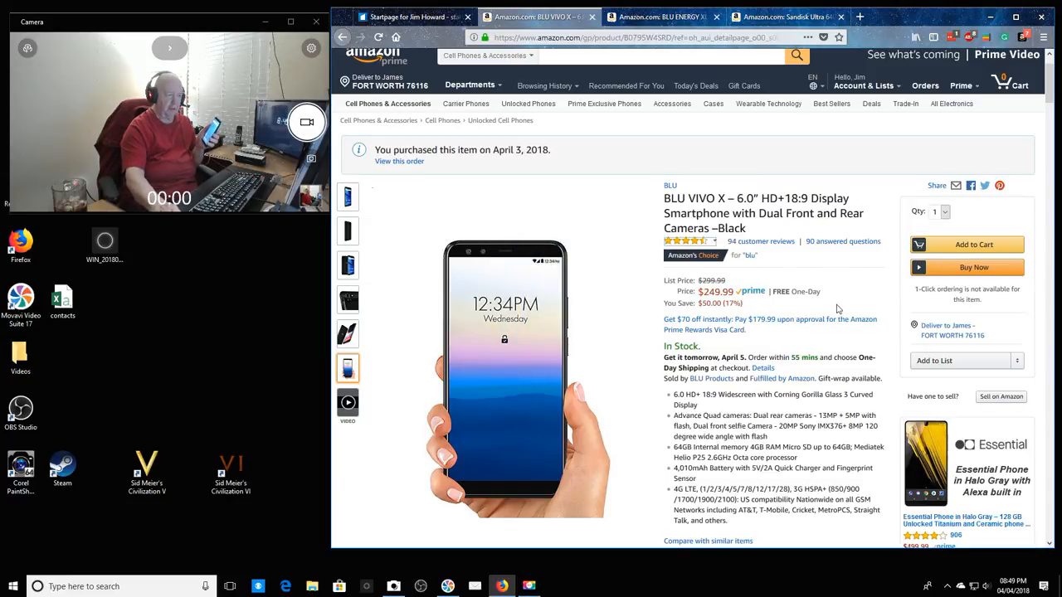
mouse_move(834, 341)
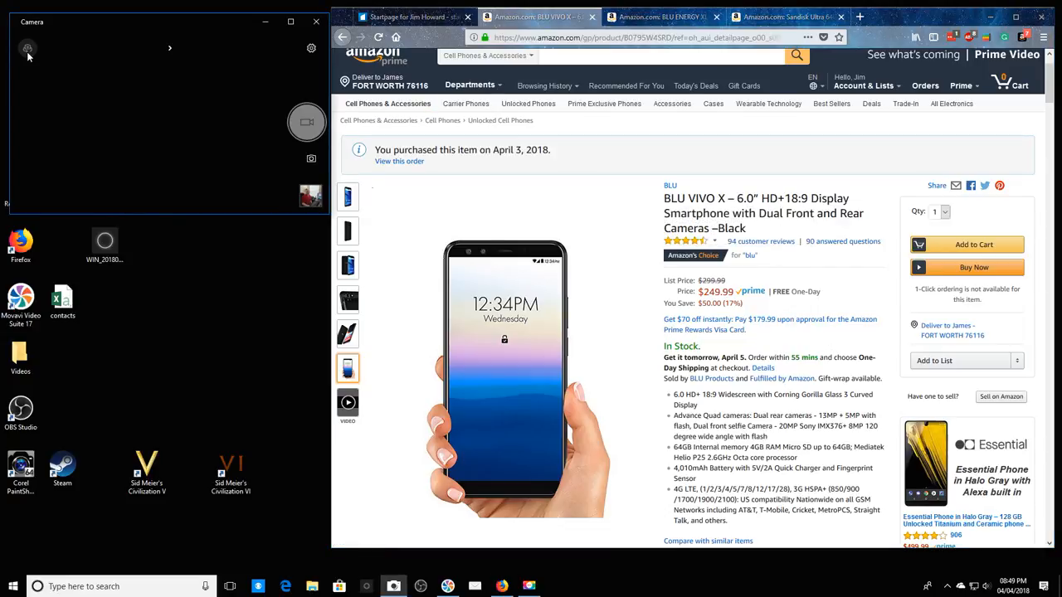
Place the Windows Camera live preview in a small top-left window beside Firefox.
left_click(306, 121)
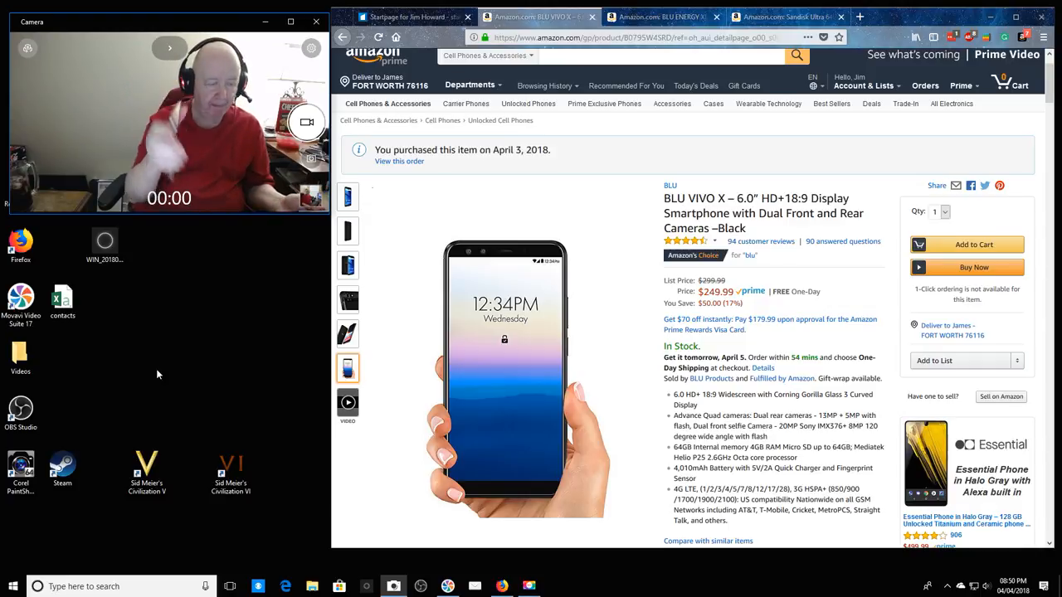
Show the second gallery photo: the black back with dual rear cameras and fingerprint sensor.
left_click(347, 230)
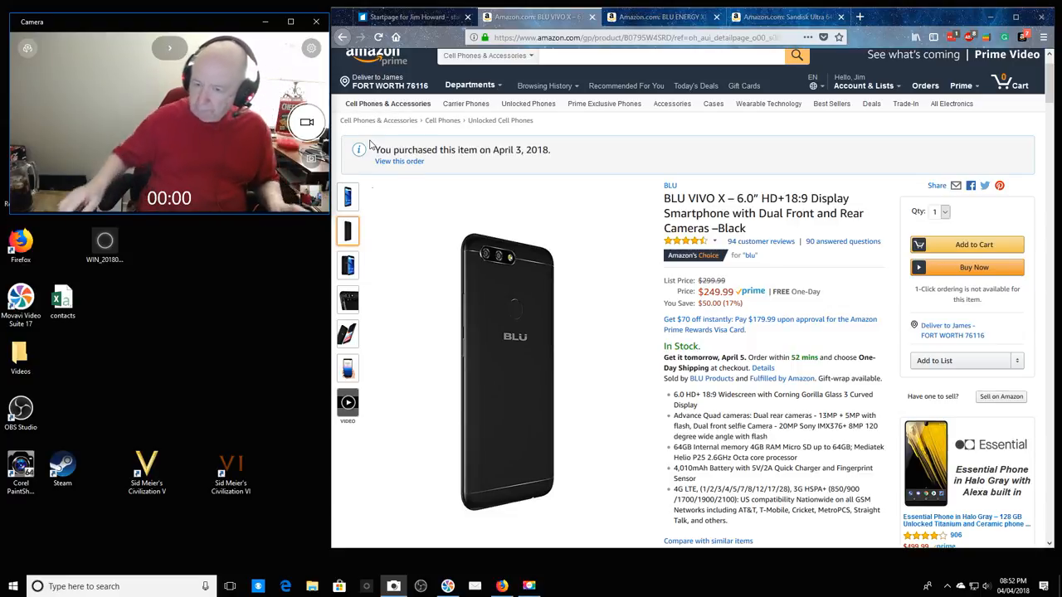
Show the first gallery photo, the Google home screen front view, in the zoom pane.
left_click(348, 196)
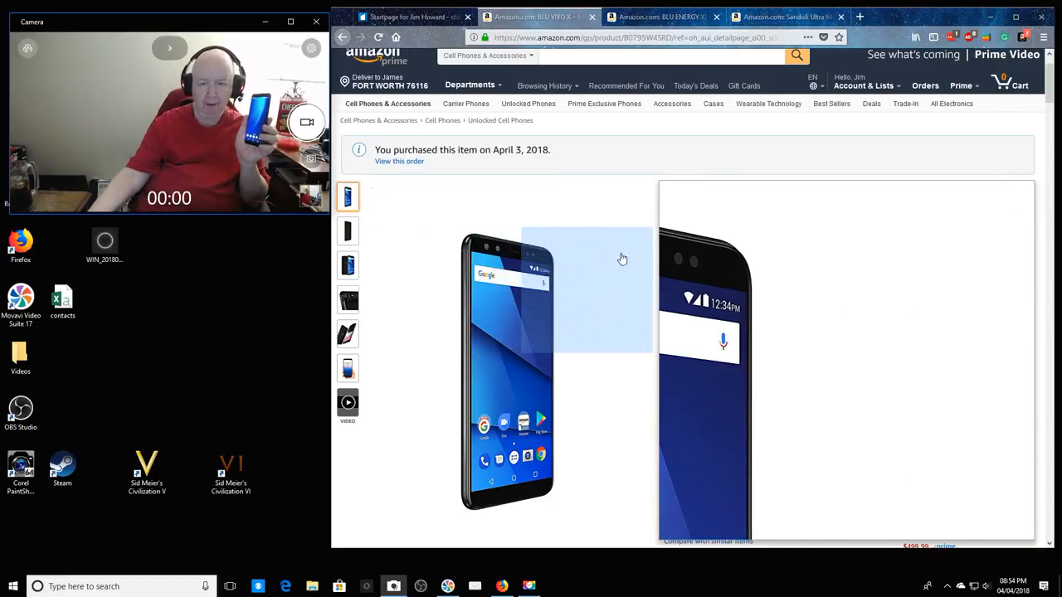
scroll("down", 3)
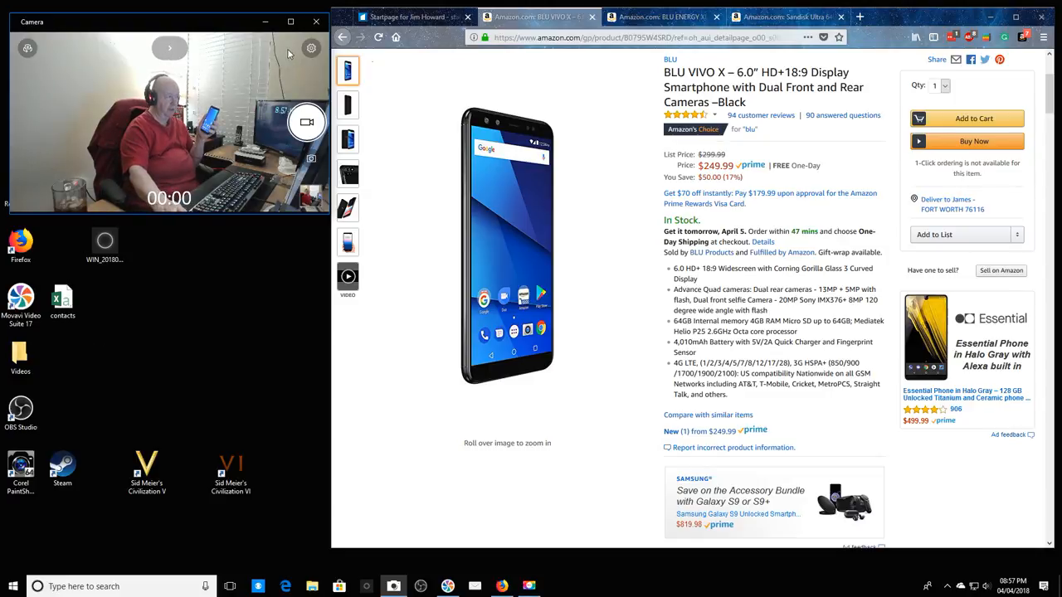
mouse_move(311, 48)
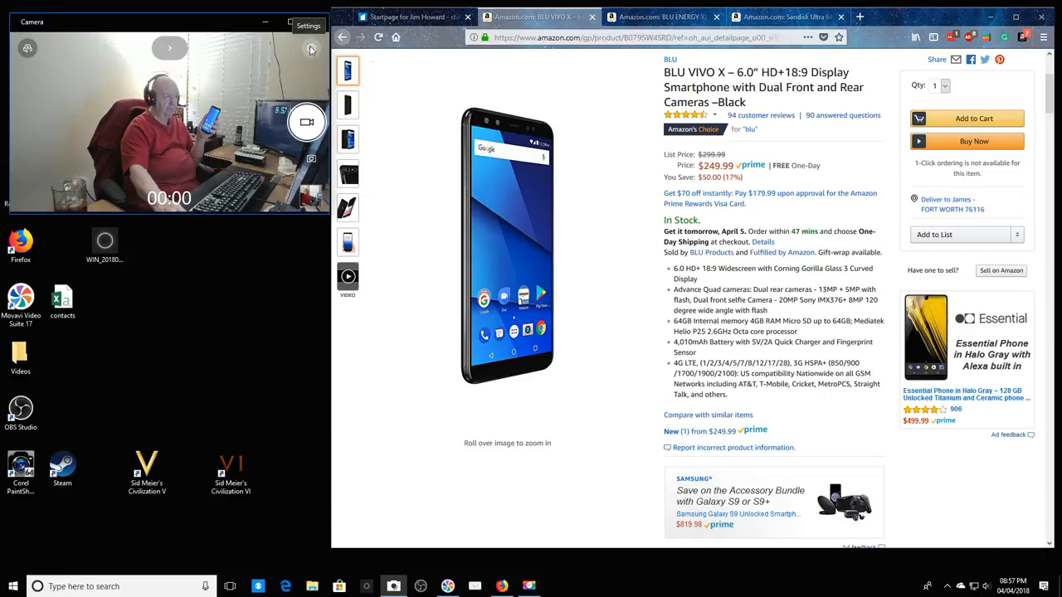
mouse_move(37, 47)
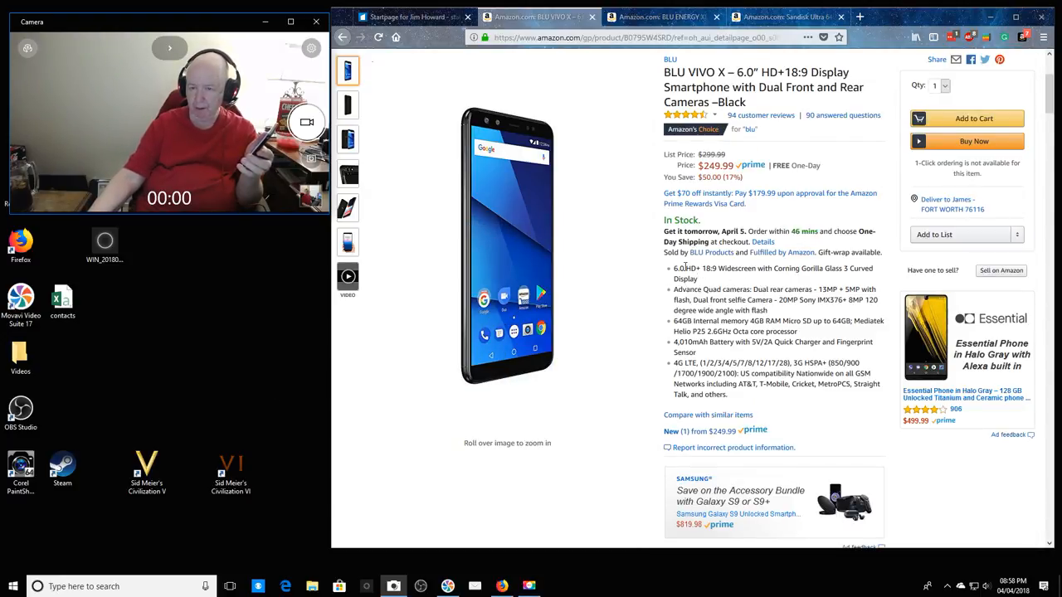
mouse_move(668, 269)
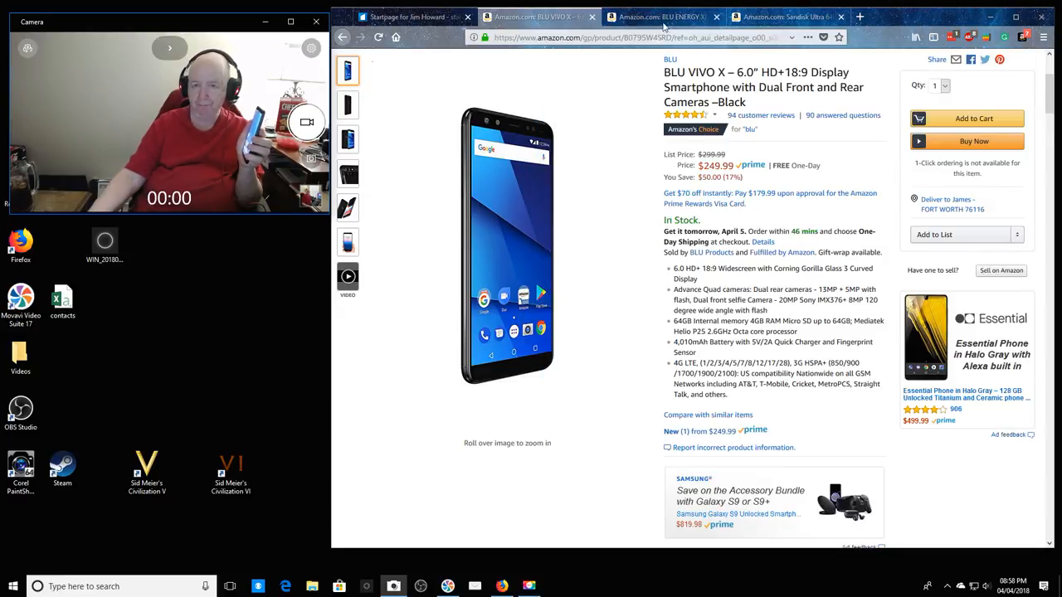
left_click(661, 17)
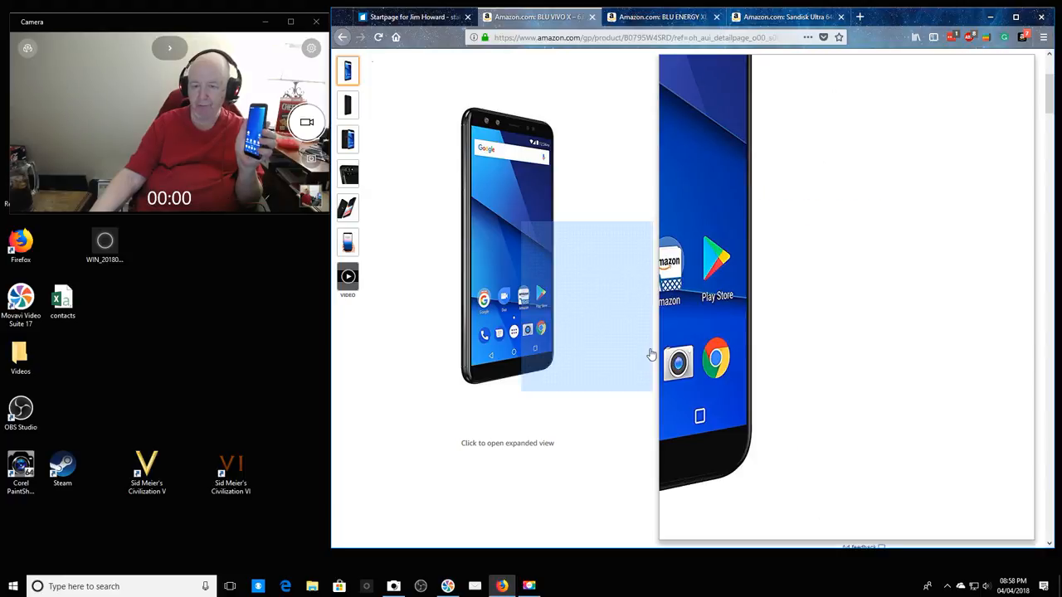
mouse_move(631, 316)
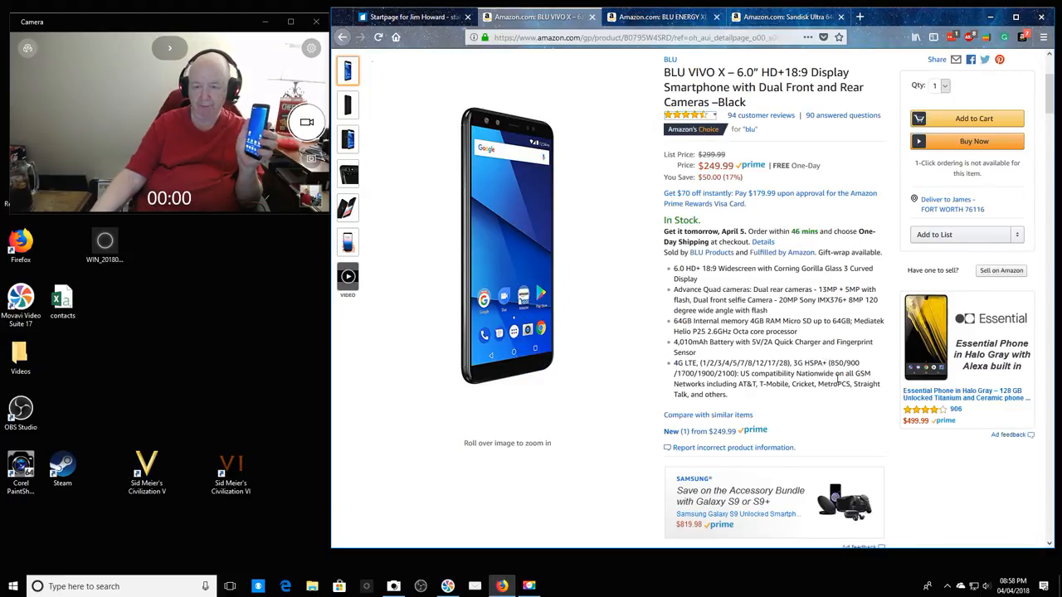
mouse_move(871, 429)
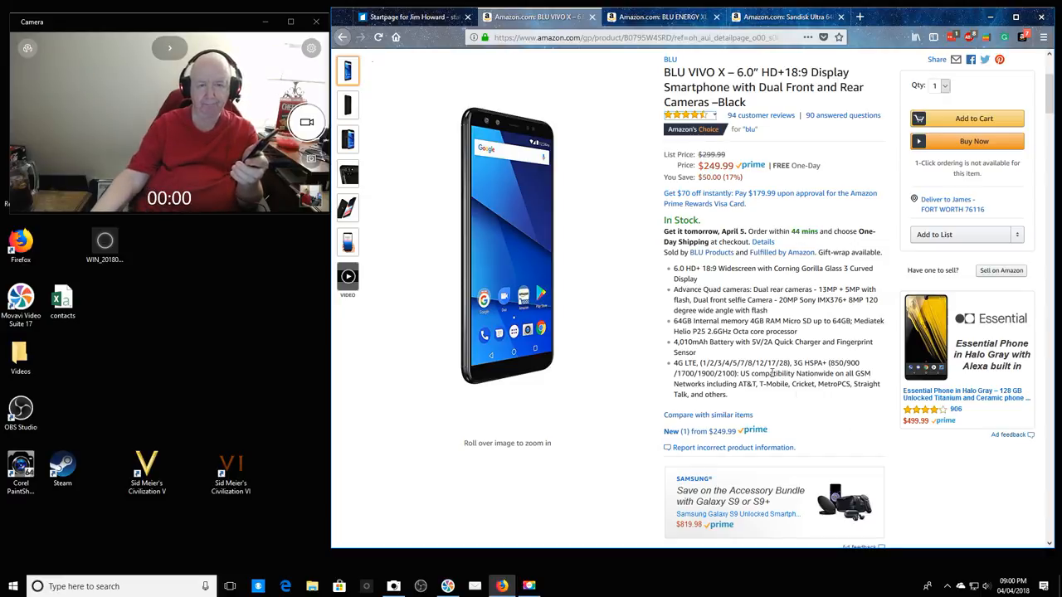
Show the angled front-and-back BLU VIVO X photo with rear cameras and BLU logo.
left_click(348, 139)
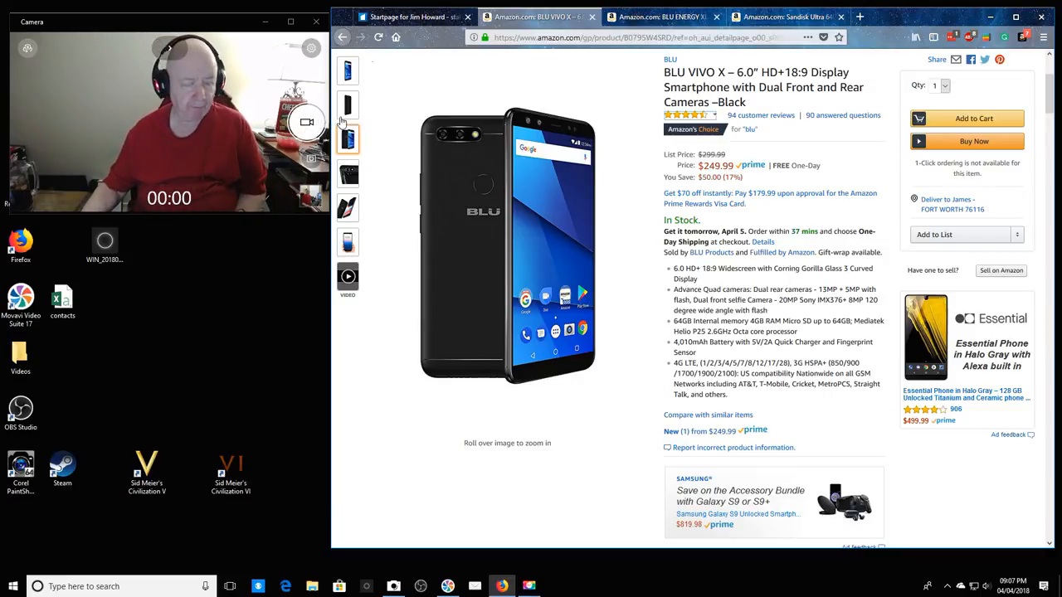
left_click(348, 71)
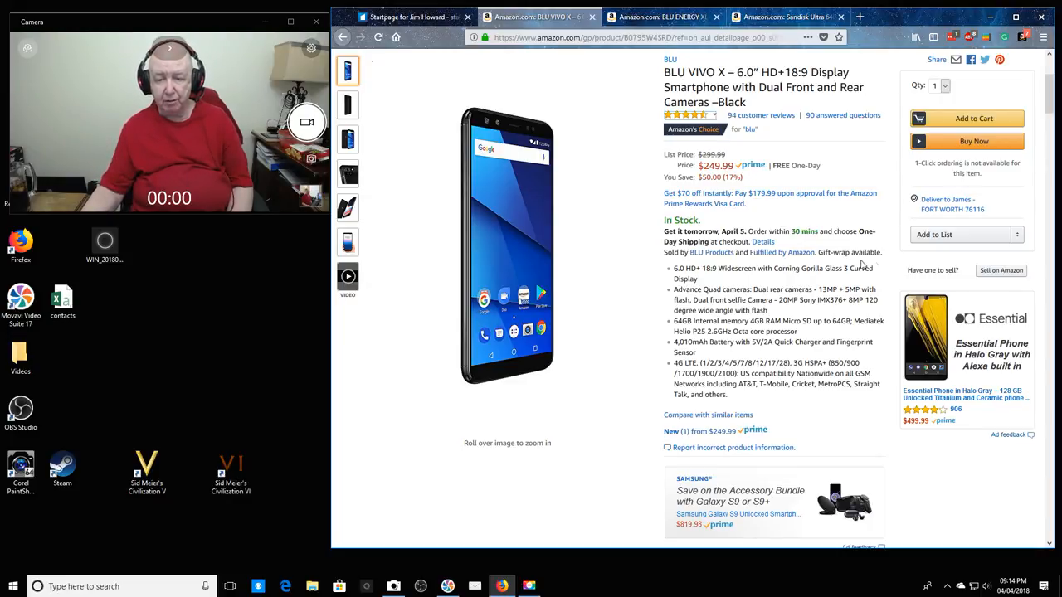
mouse_move(623, 463)
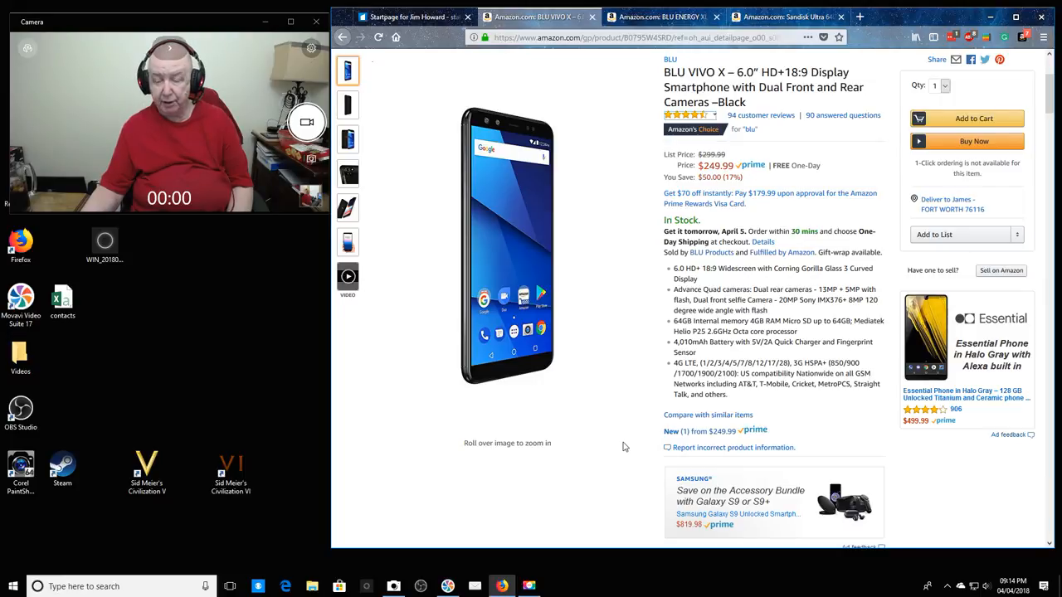
mouse_move(632, 421)
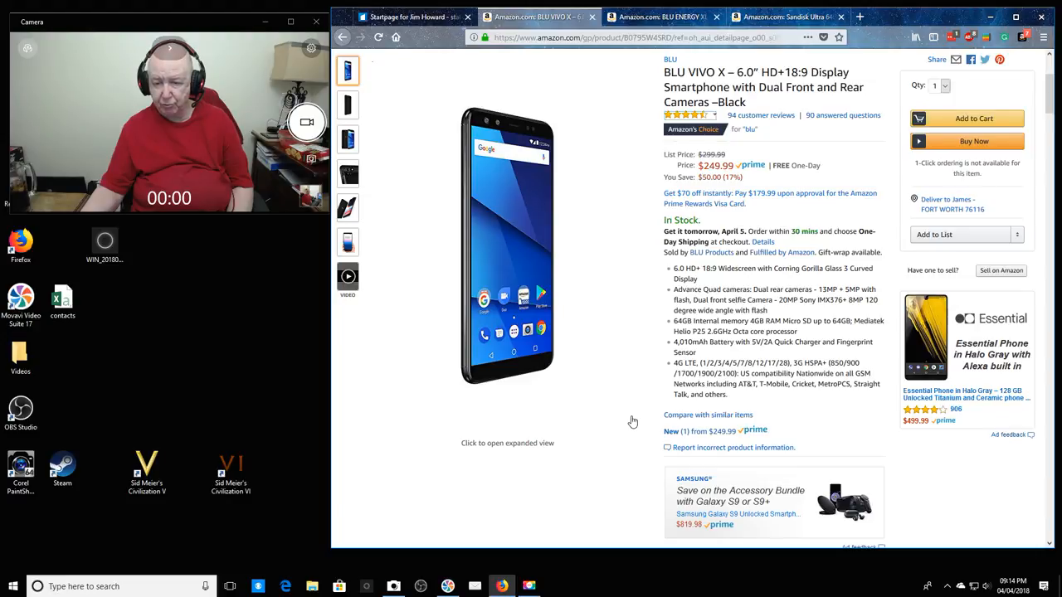
Scroll down to Frequently bought together and Sponsored products, then back to the top.
scroll("down", 3)
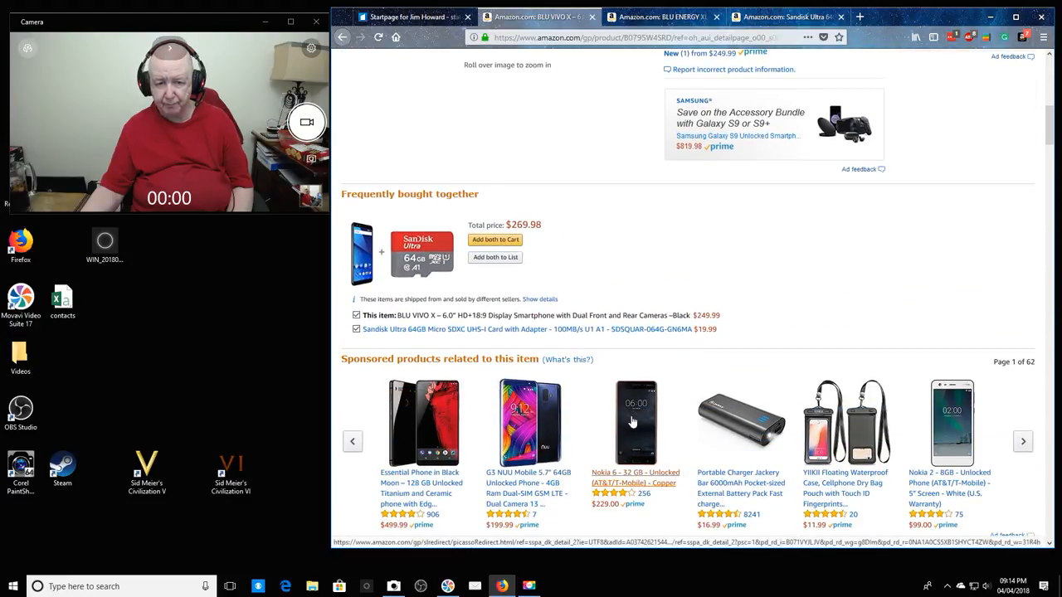
mouse_move(617, 282)
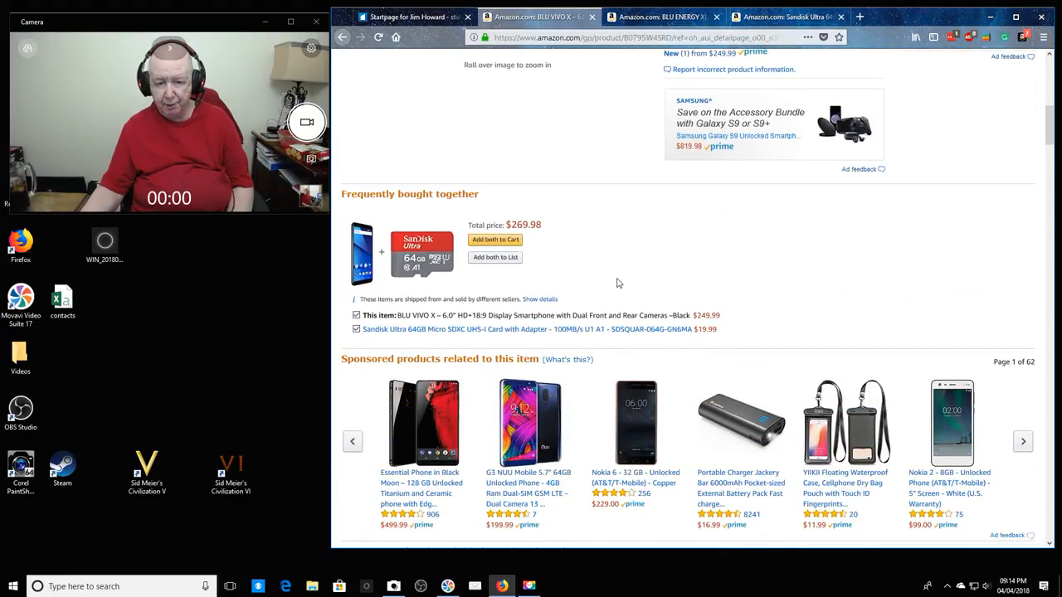
scroll("up", 3)
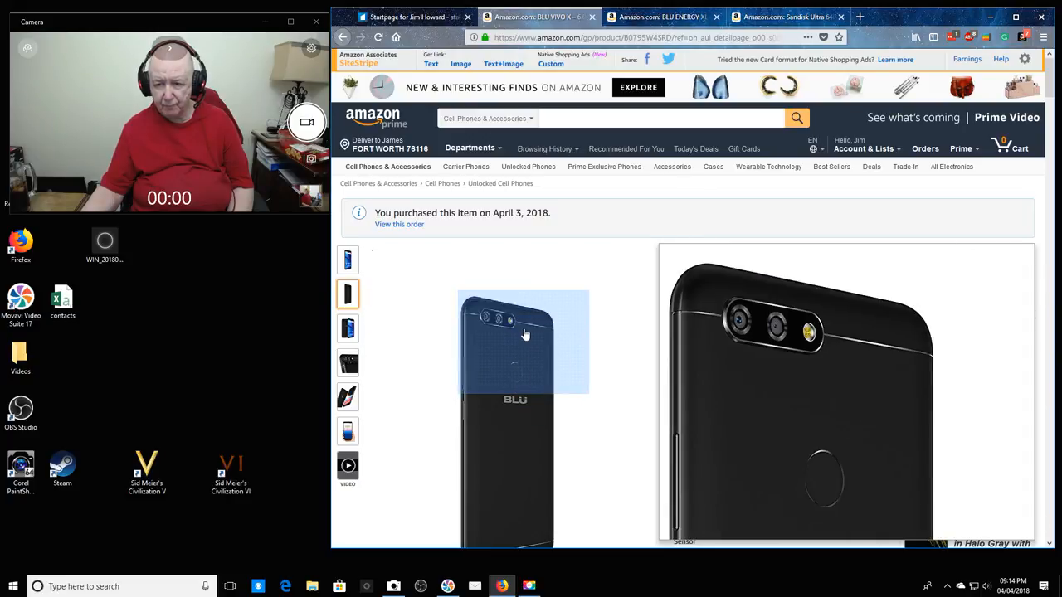
View the front-and-back, rear-camera close-up, colourful-screen and hand-held photos in turn.
left_click(347, 329)
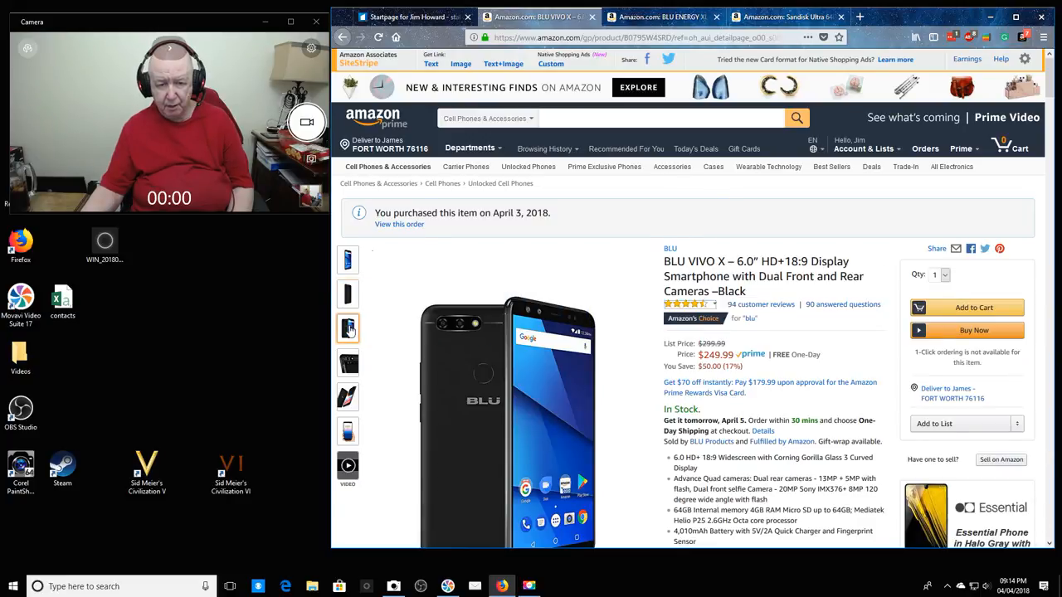
left_click(348, 362)
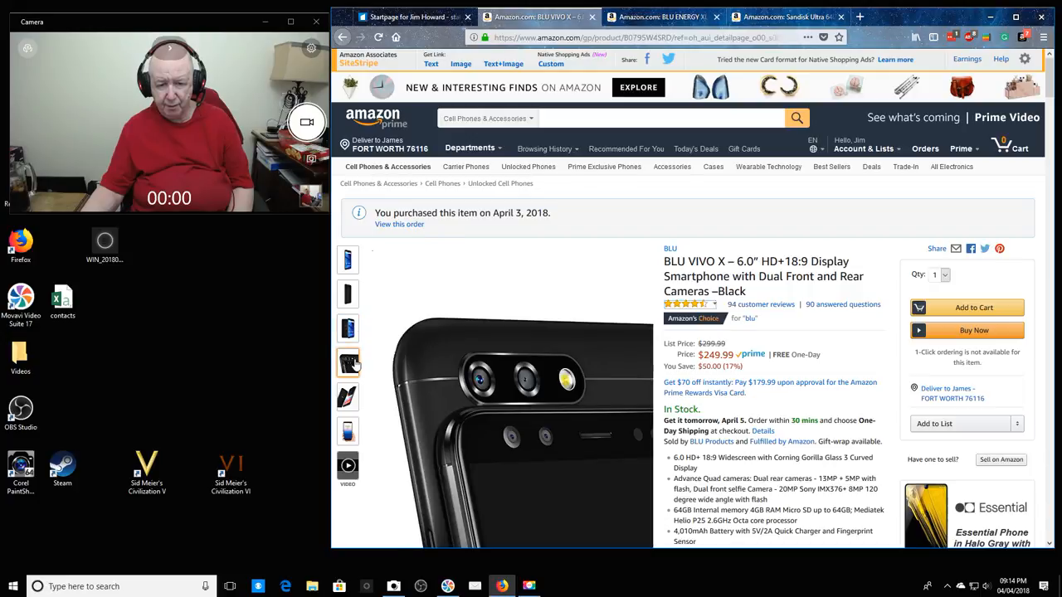
left_click(347, 396)
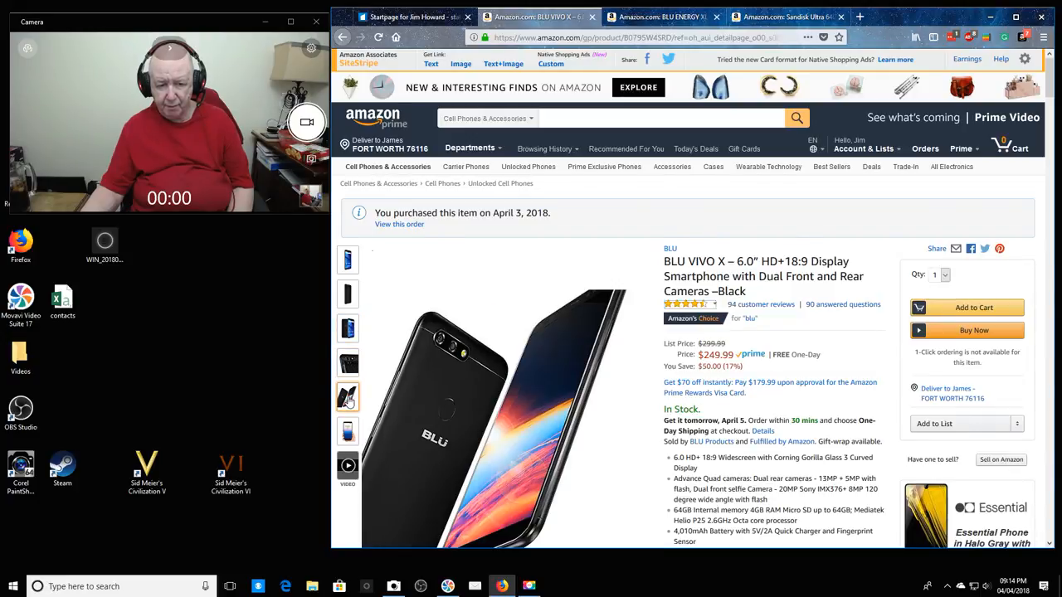
left_click(347, 431)
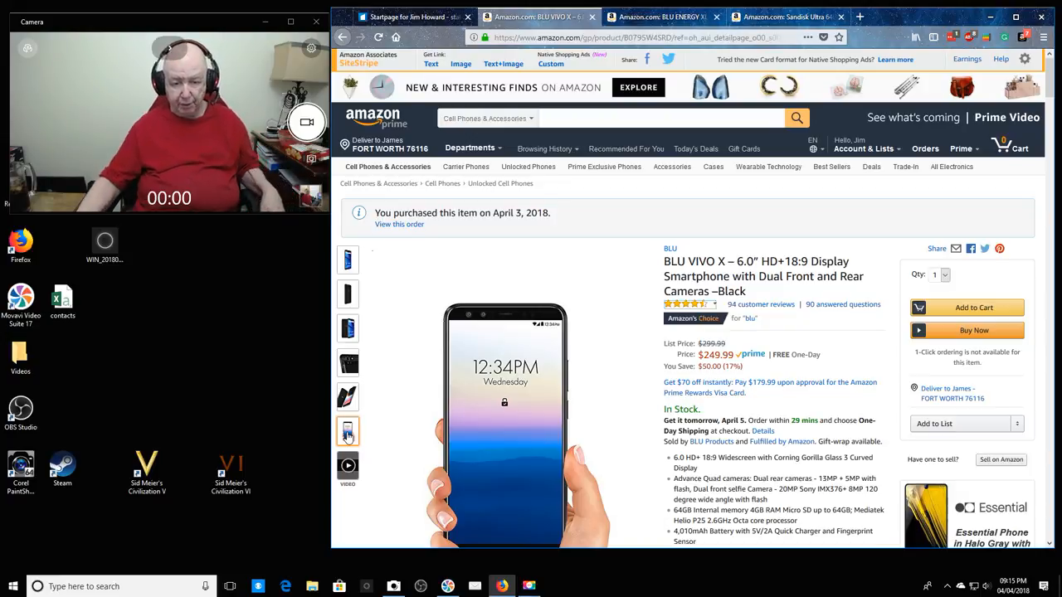
Open the product video thumbnail, scroll down through bundles and related phones, then back up.
left_click(348, 466)
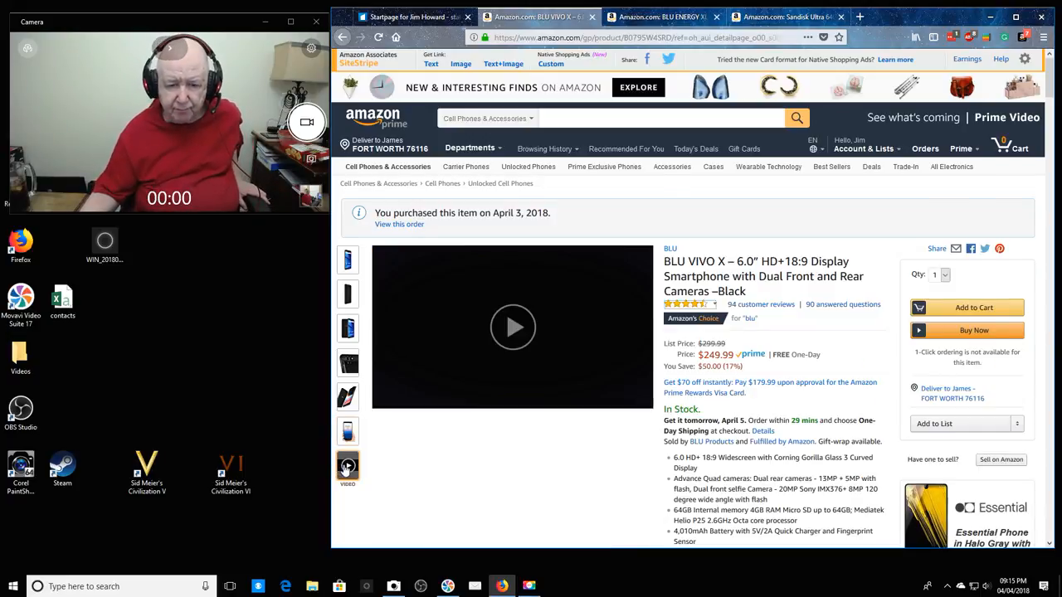
scroll("down", 3)
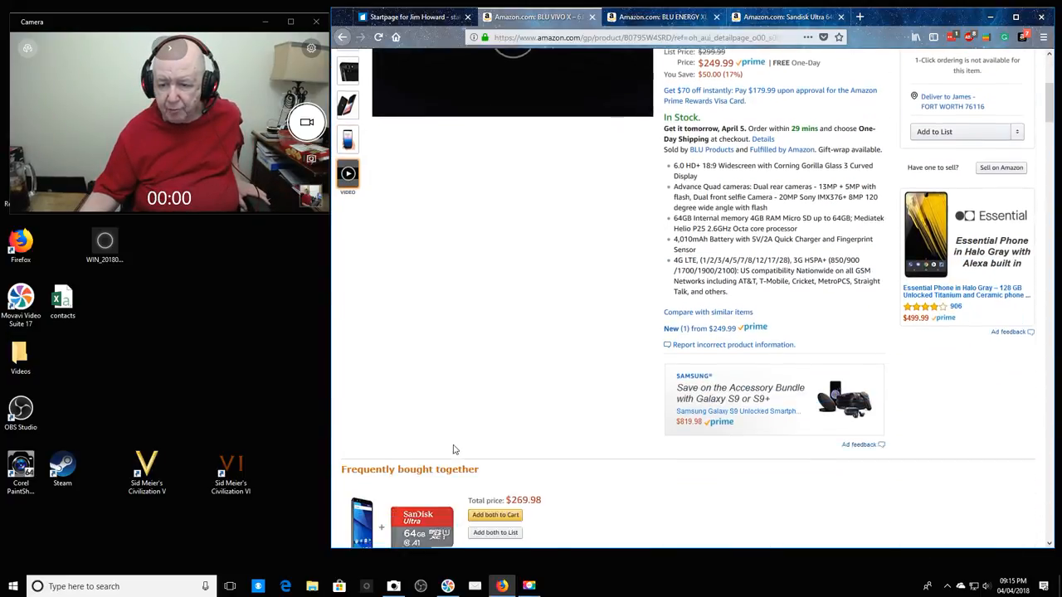
scroll("down", 3)
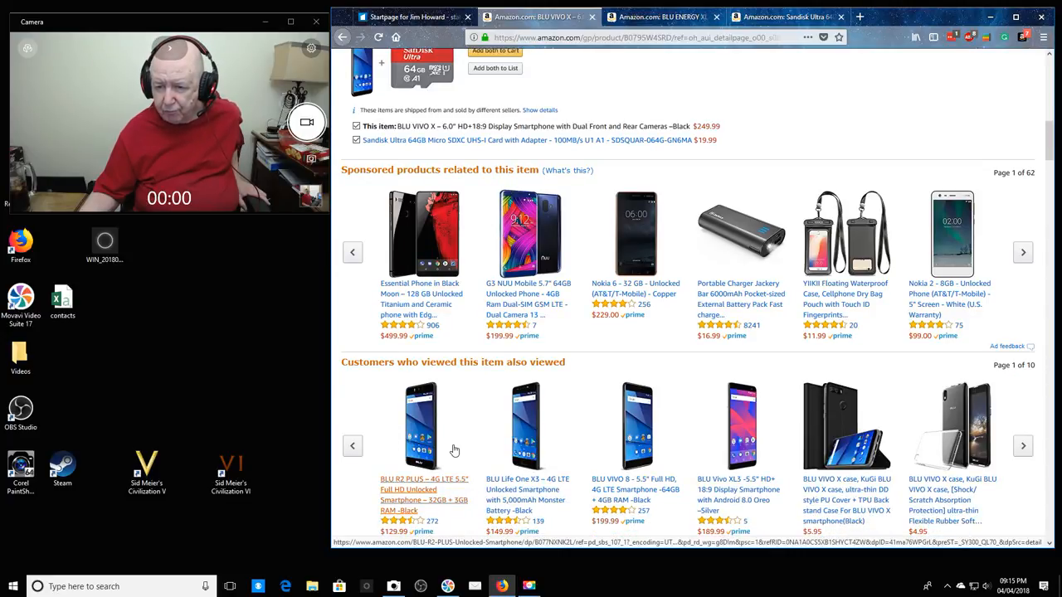
scroll("up", 3)
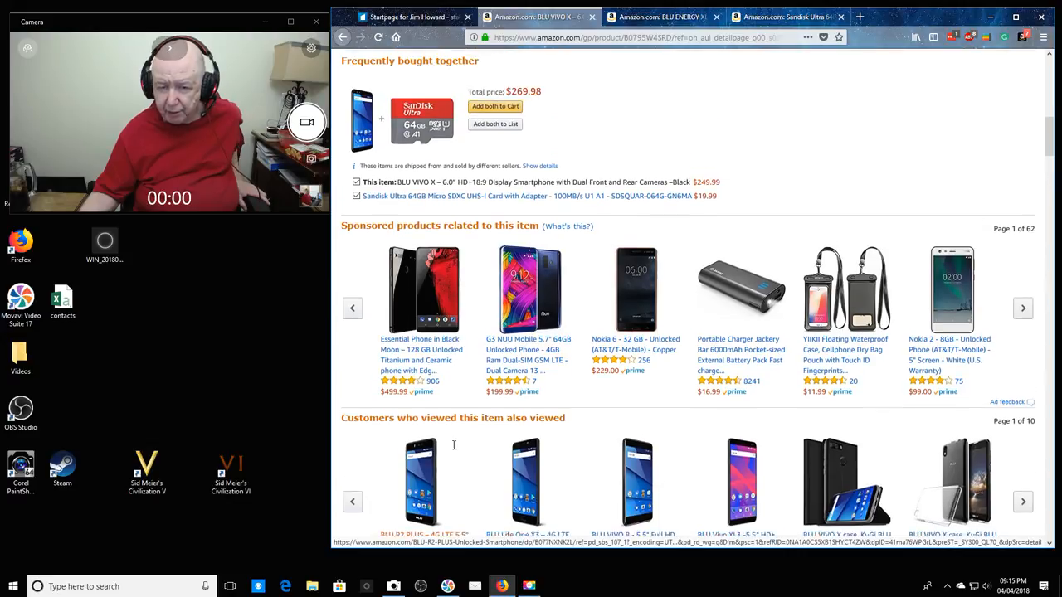
scroll("up", 3)
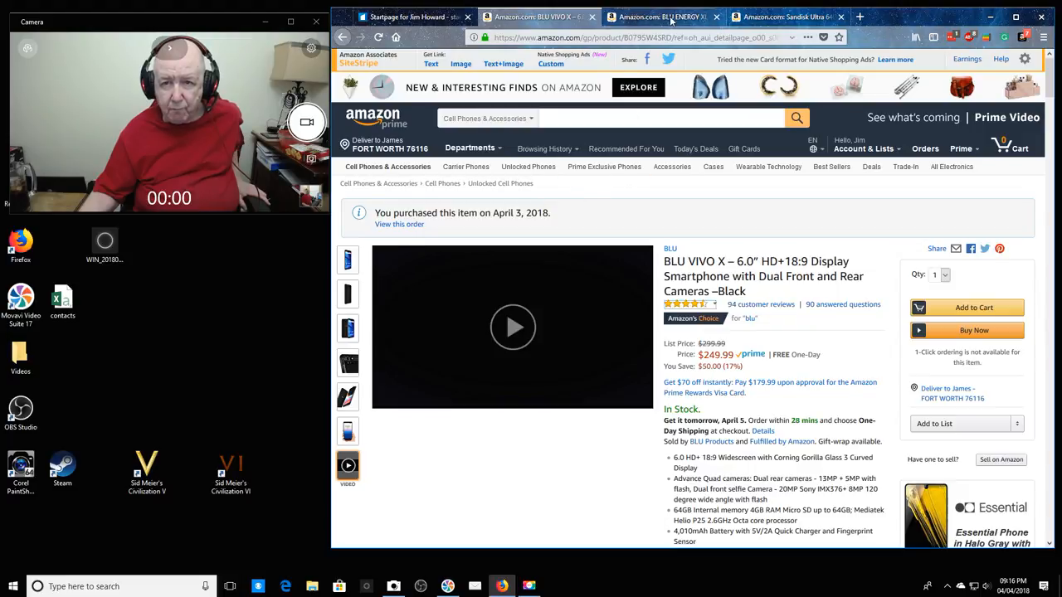
Switch to the SanDisk Ultra 64GB microSDXC card page, priced at $19.99.
left_click(779, 16)
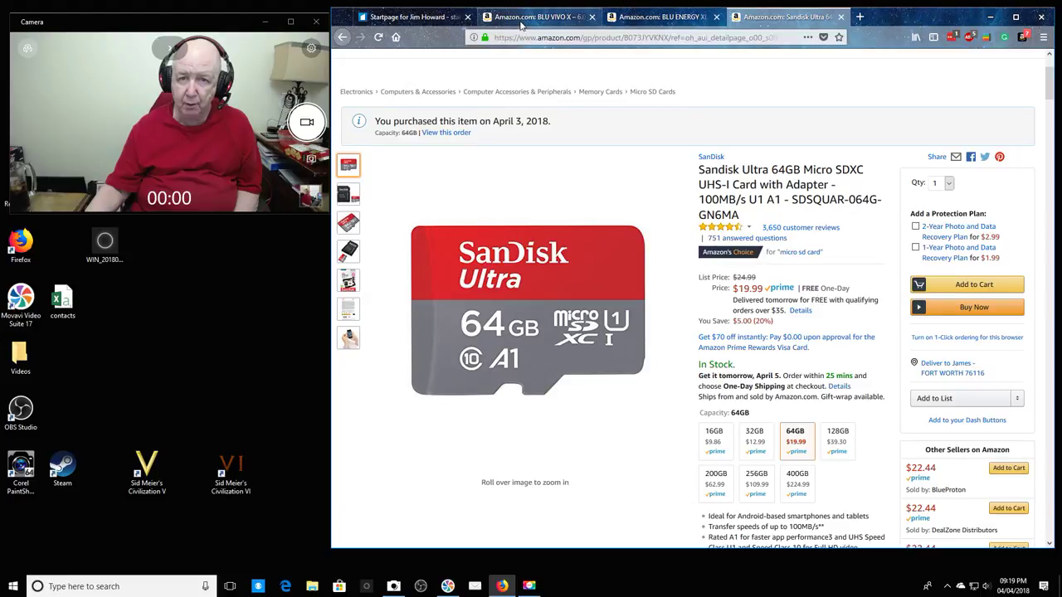
Return to the BLU VIVO X page and show its first front home-screen photo.
left_click(535, 16)
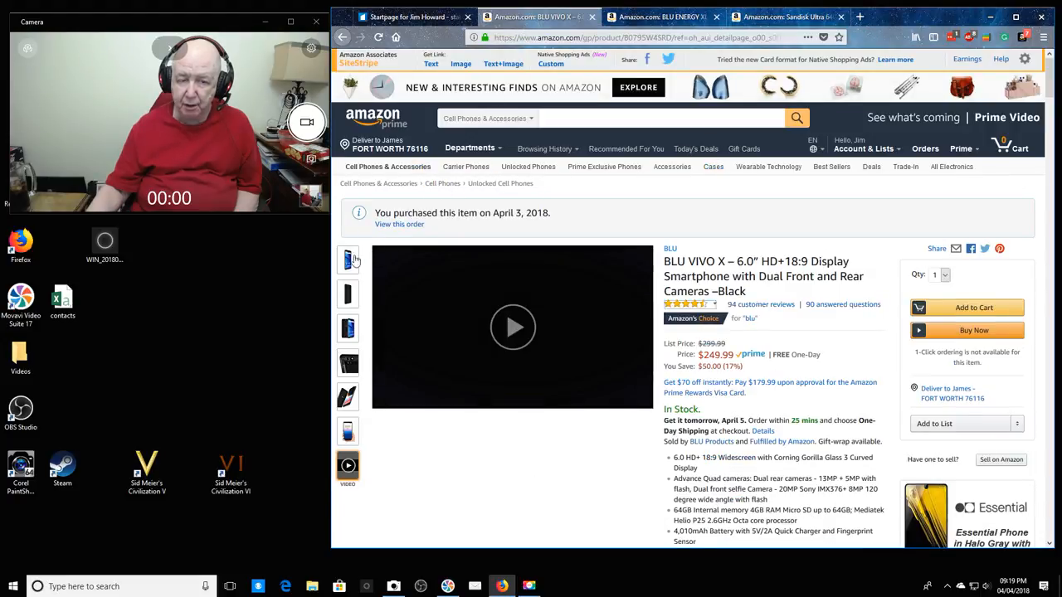
left_click(347, 260)
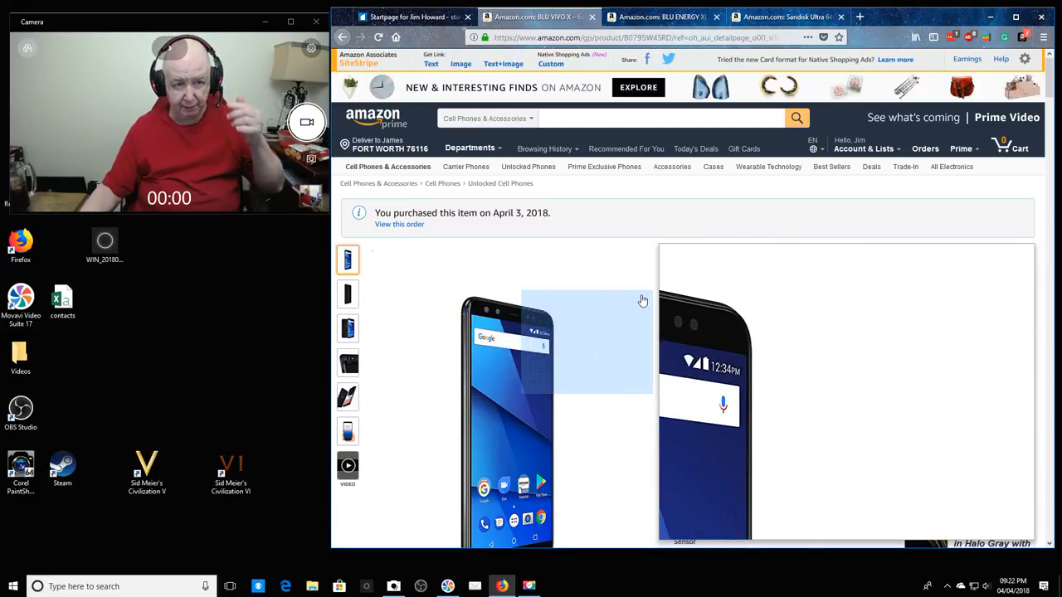
mouse_move(648, 300)
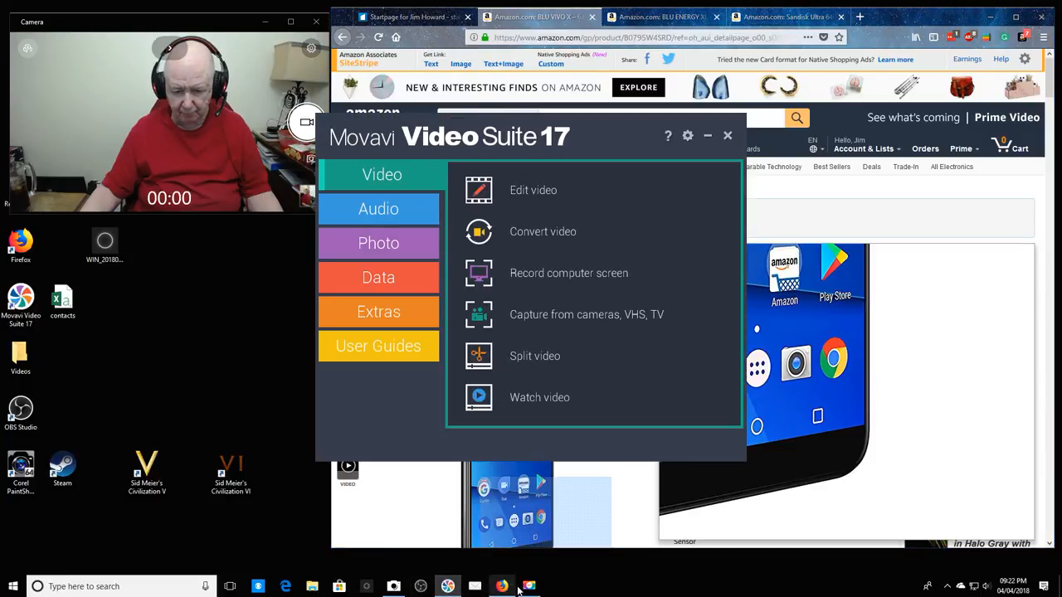
Show Movavi's screen-recording panel, reporting a 34:55, 1.6 GB capture.
left_click(569, 272)
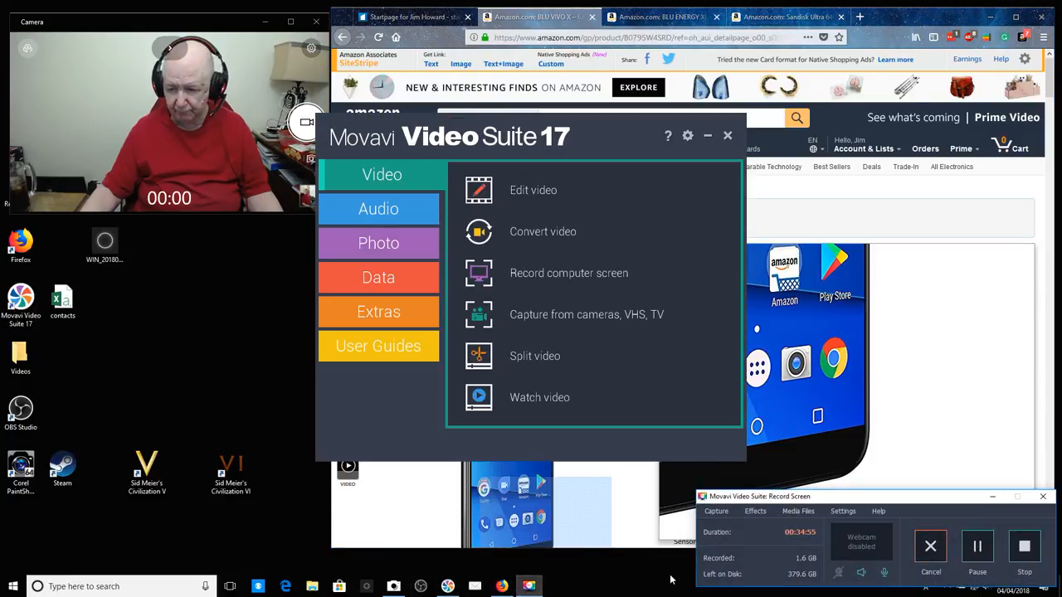